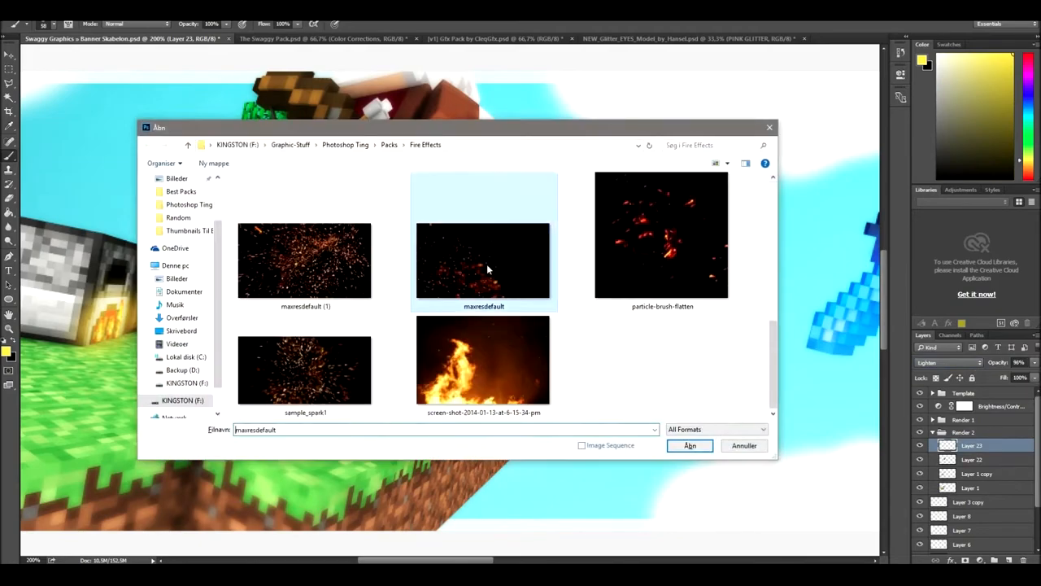
- Select a fire effect image from the GFX pack's Fire Effects folder
{"action": "left_click", "coordinate": [690, 446]}
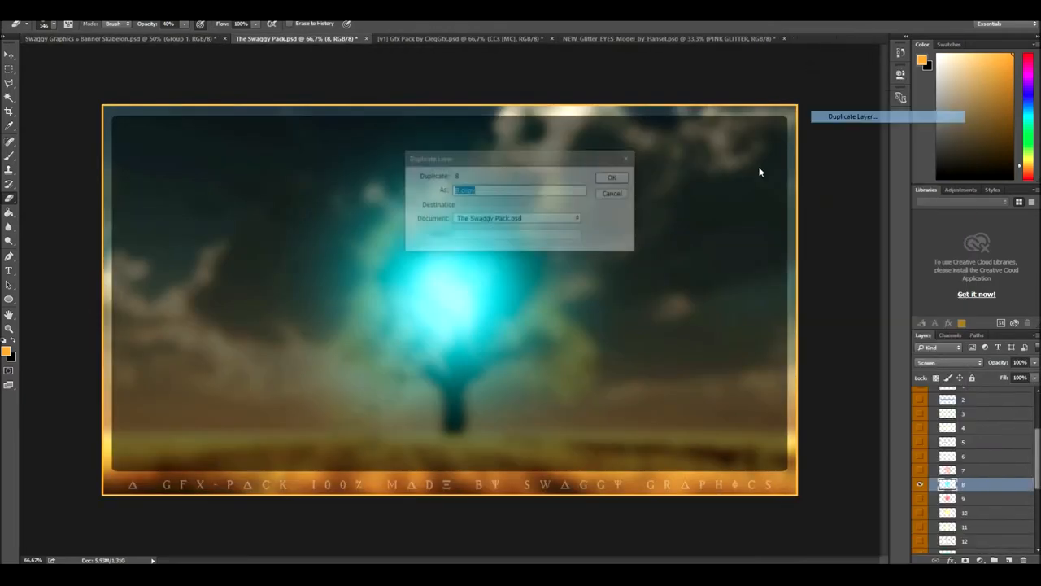
- Duplicate the effect layer into the banner document, then return to the GFX pack for more layers
{"action": "left_click", "coordinate": [612, 175]}
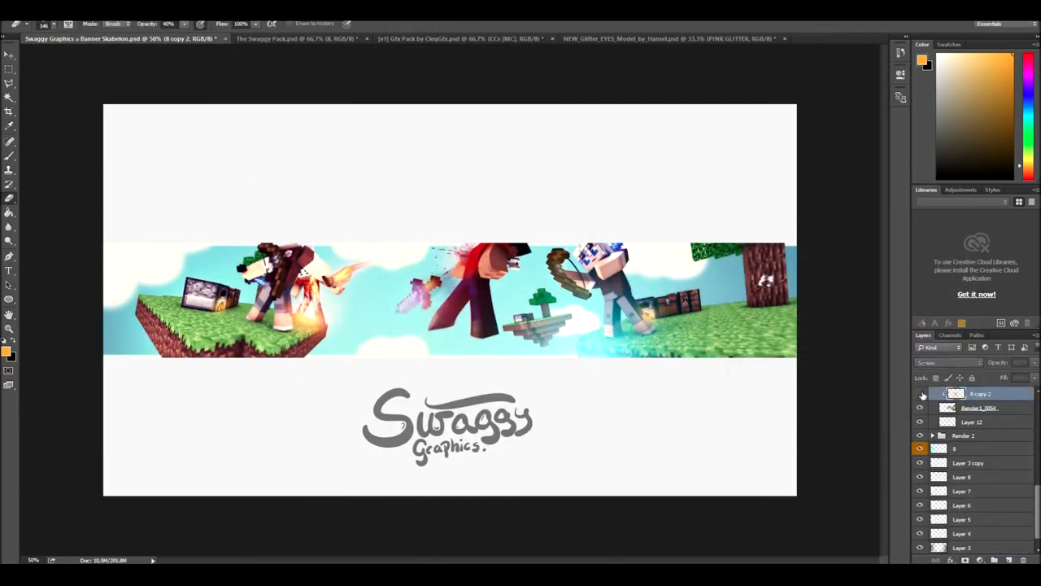
{"action": "left_click", "coordinate": [463, 39]}
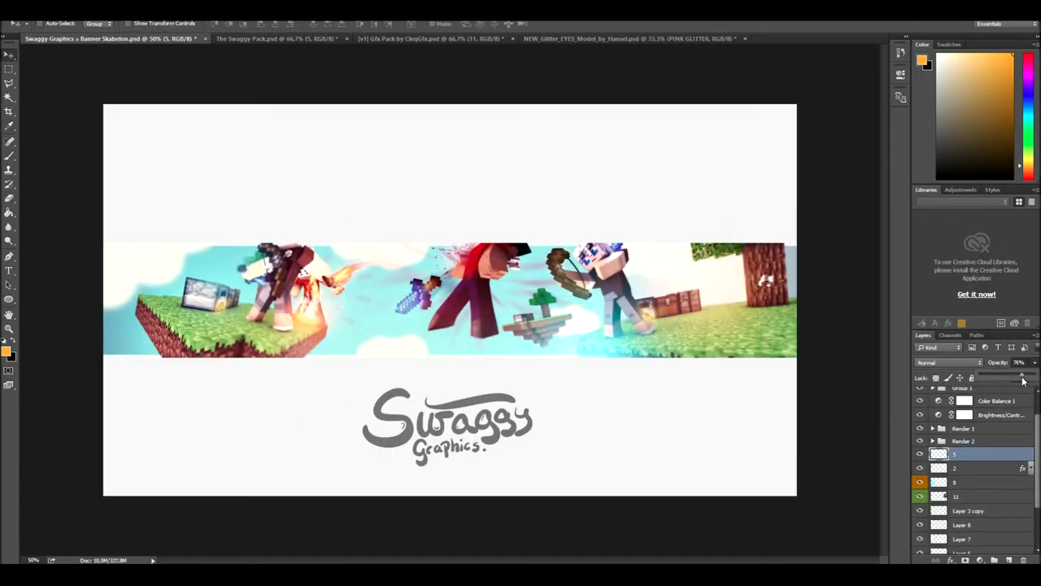
{"action": "left_click", "coordinate": [276, 39]}
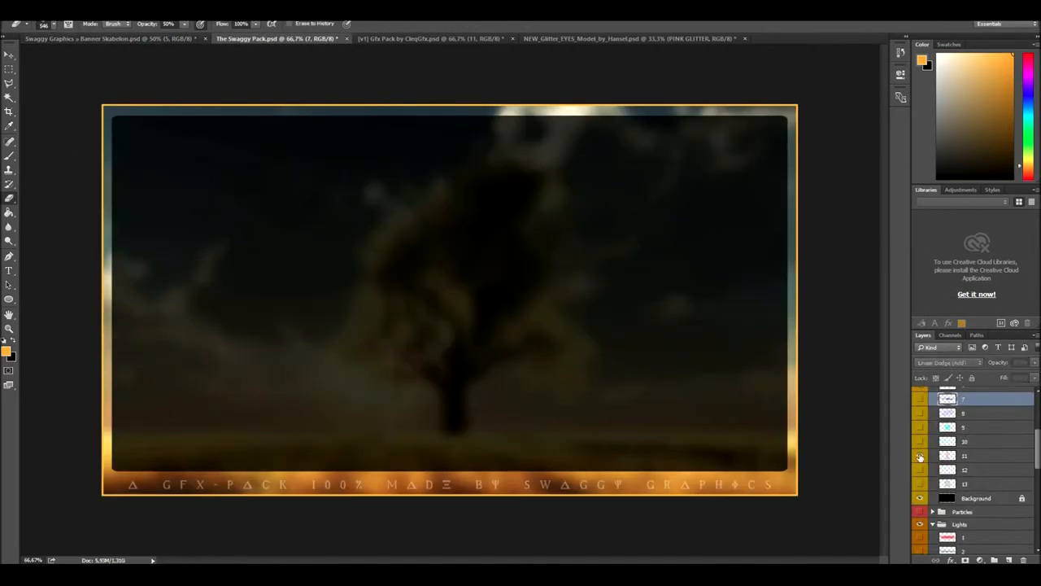
{"action": "left_click", "coordinate": [73, 39]}
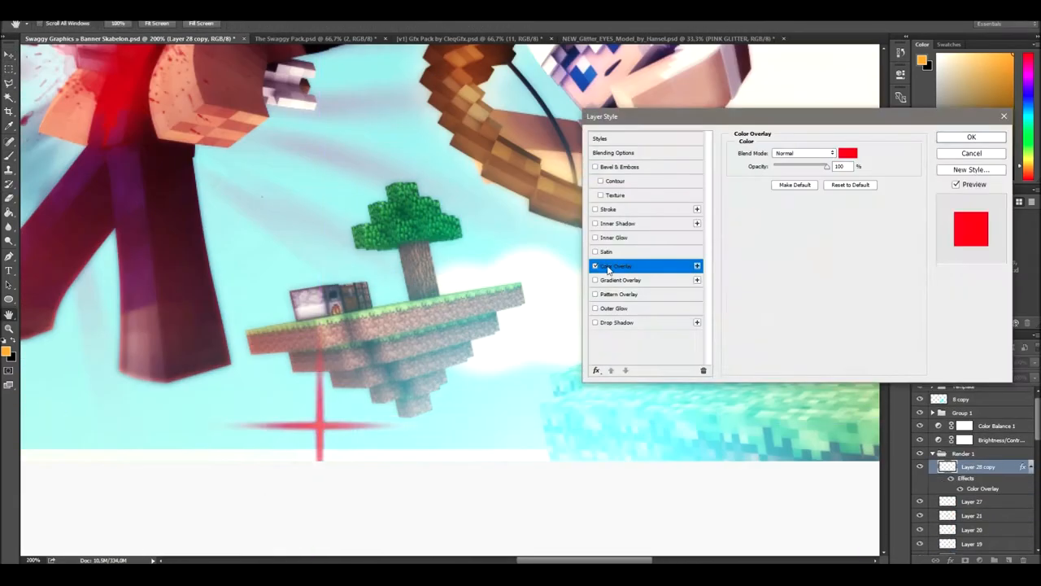
- Apply a red Color Overlay layer style to the banner layer and move to the STONIE scene
{"action": "left_click", "coordinate": [970, 137]}
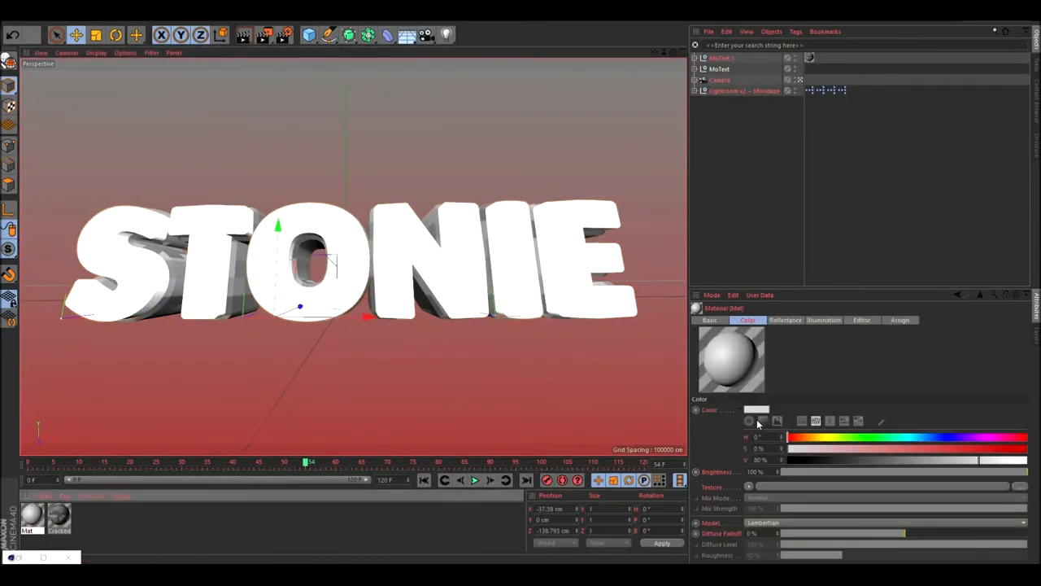
{"action": "left_click", "coordinate": [285, 35]}
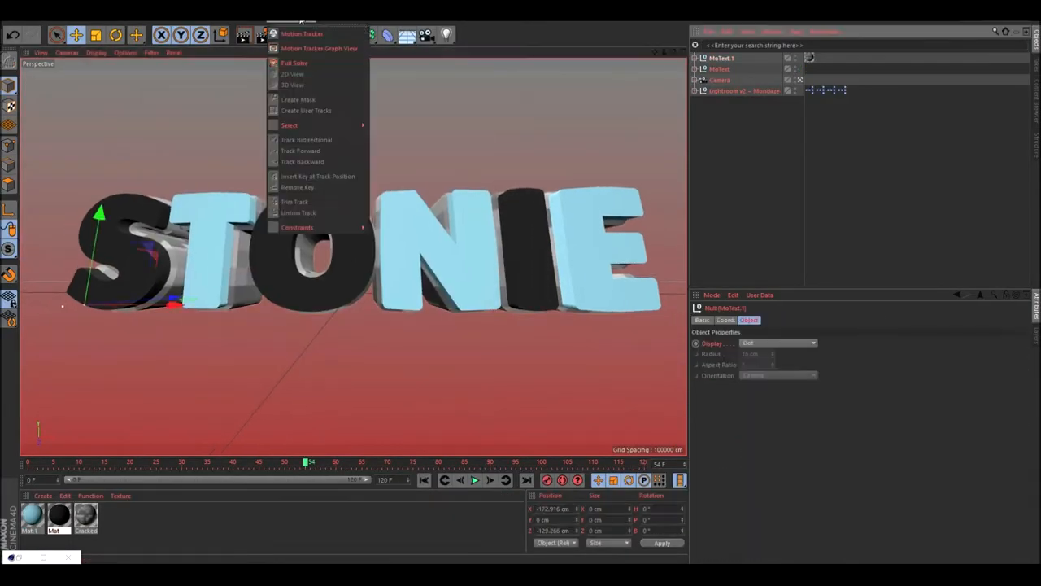